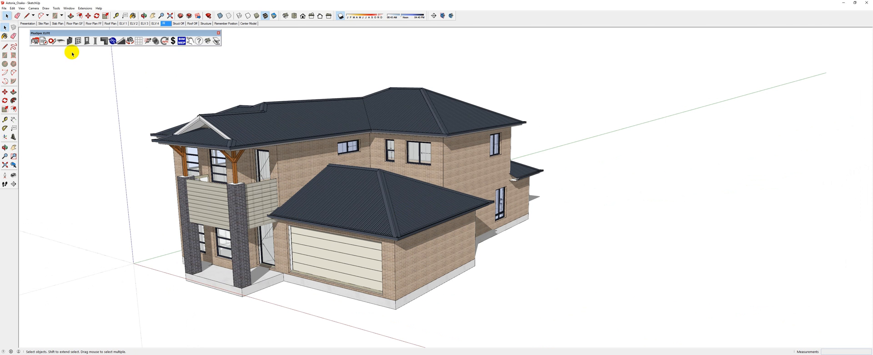
mouse_move(95, 80)
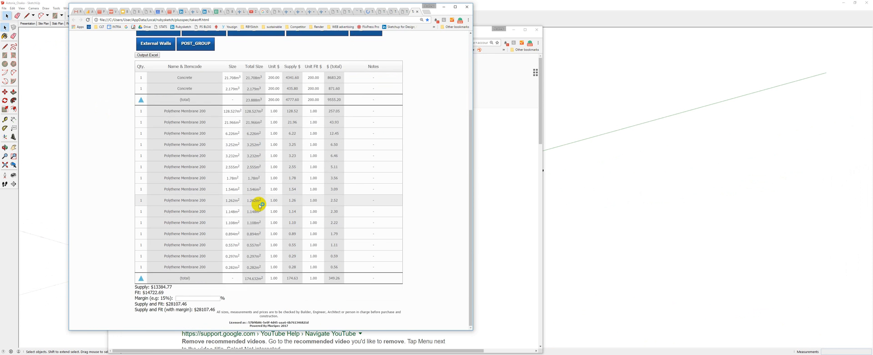
Browse the floor truss, frame timber and brickwork quantities in the PlusSpec report, then close it.
click(297, 90)
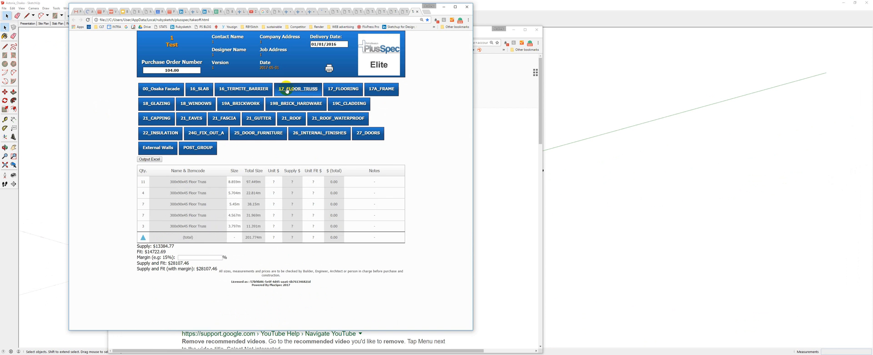
click(349, 103)
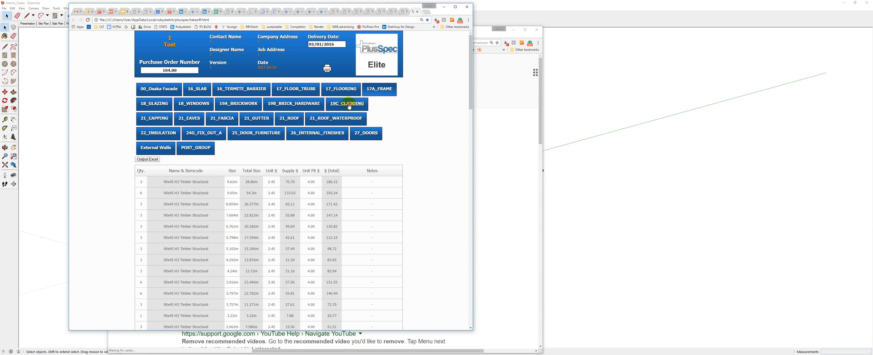
click(347, 105)
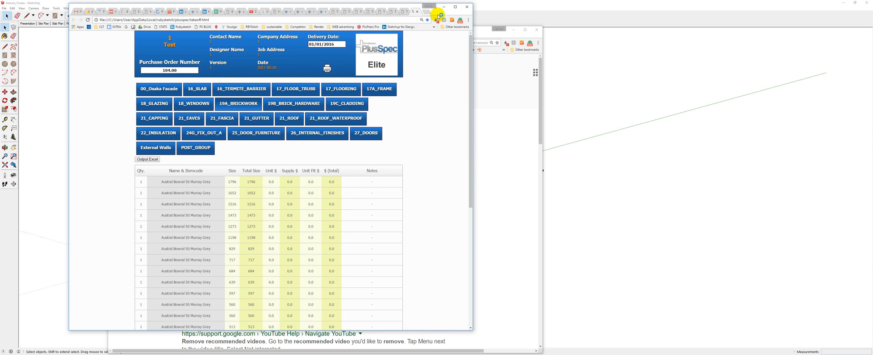
click(467, 6)
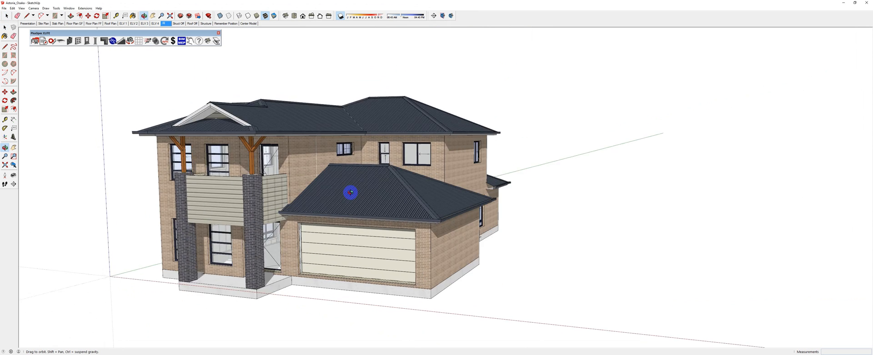
Orbit around the two-storey house to view it from several sides.
drag(351, 192, 369, 207)
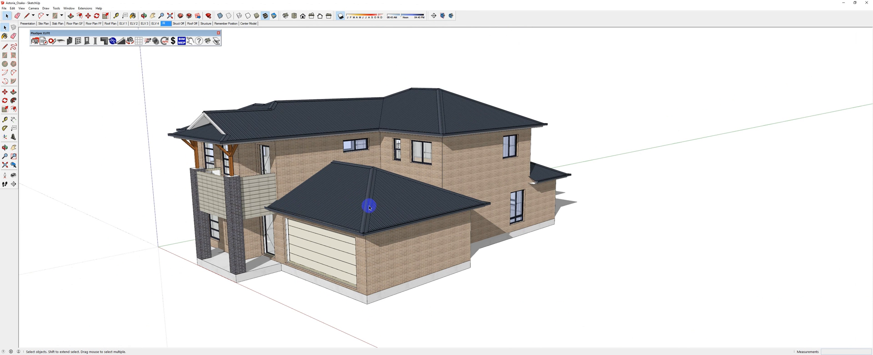
mouse_move(376, 220)
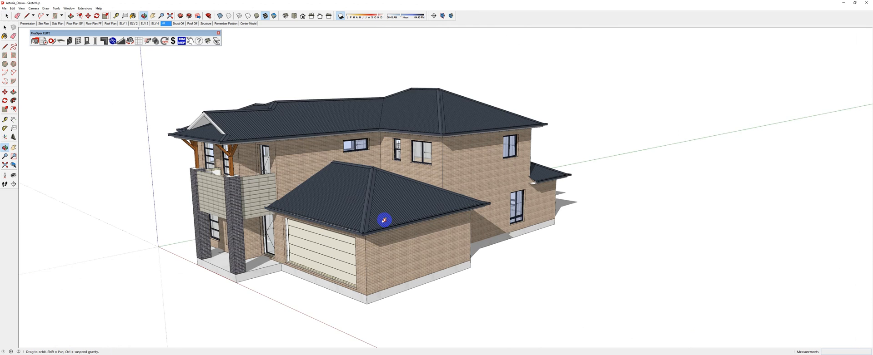
drag(384, 219, 195, 121)
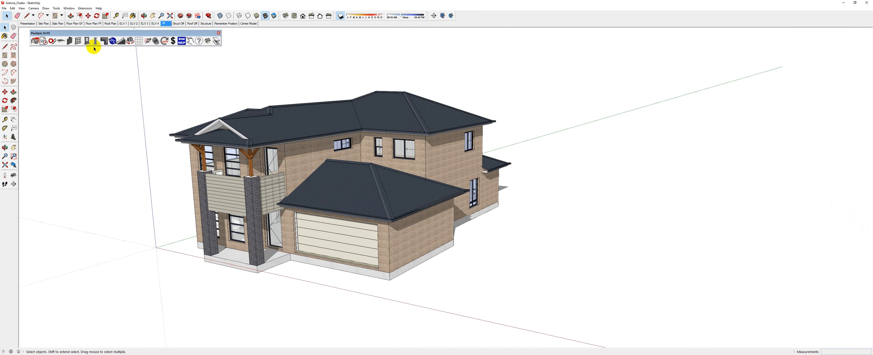
Place a PlusSpec Fence (Post & Rail) section in front of the house.
click(94, 48)
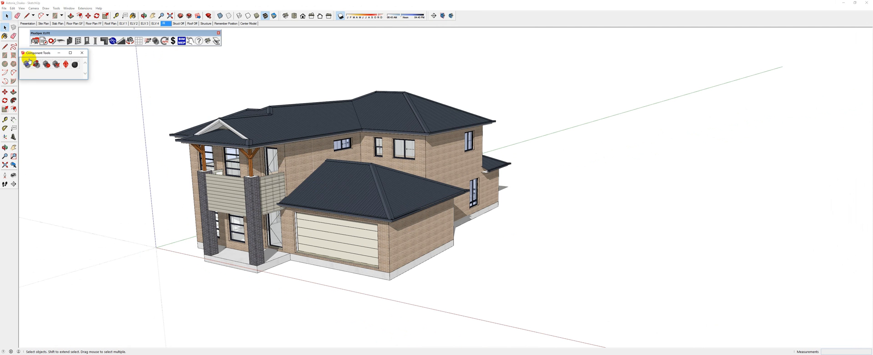
click(27, 64)
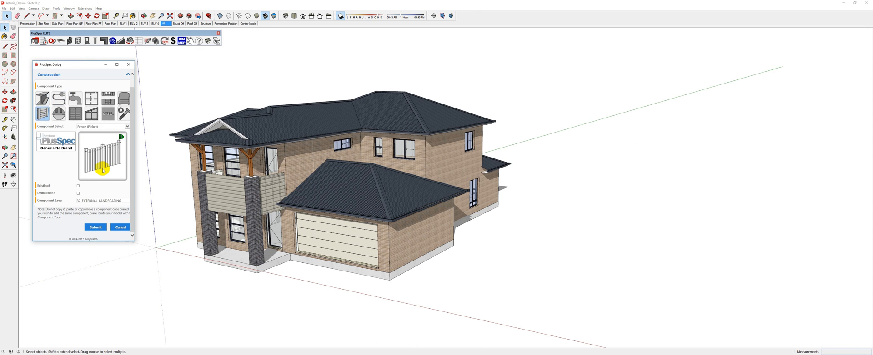
click(102, 127)
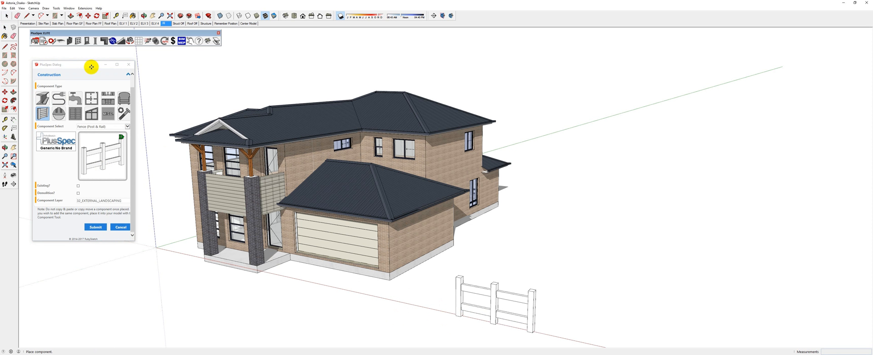
click(69, 41)
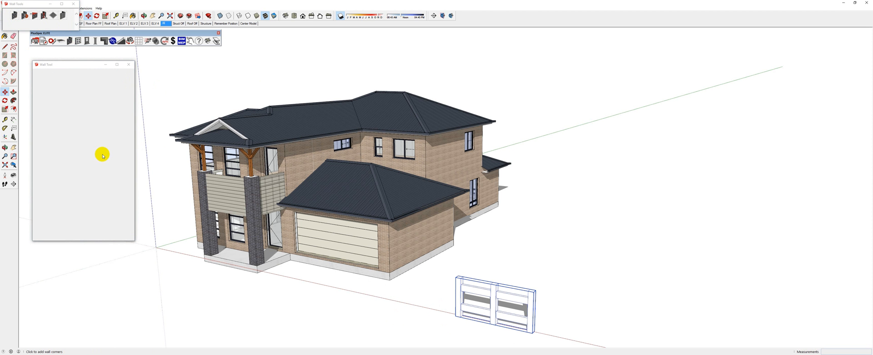
mouse_move(111, 162)
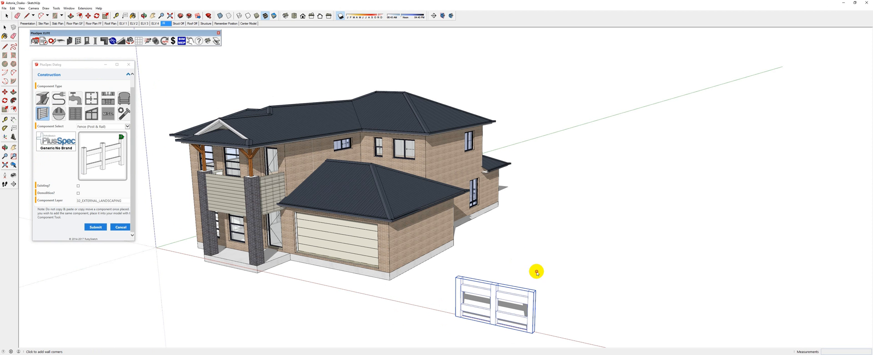
Place the corners of a zigzag concrete wall to the right of the house.
click(543, 166)
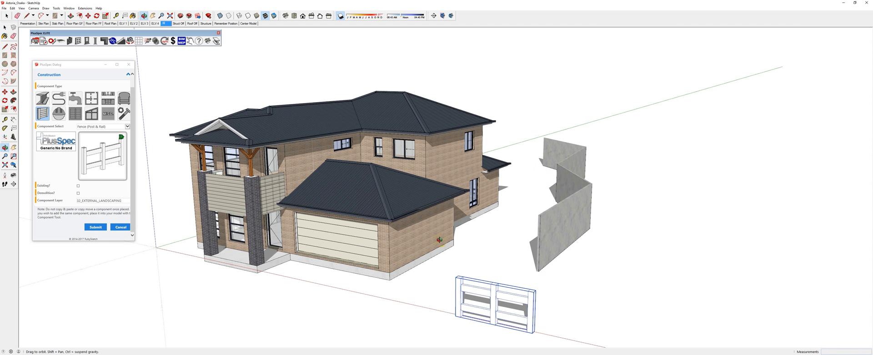
click(120, 227)
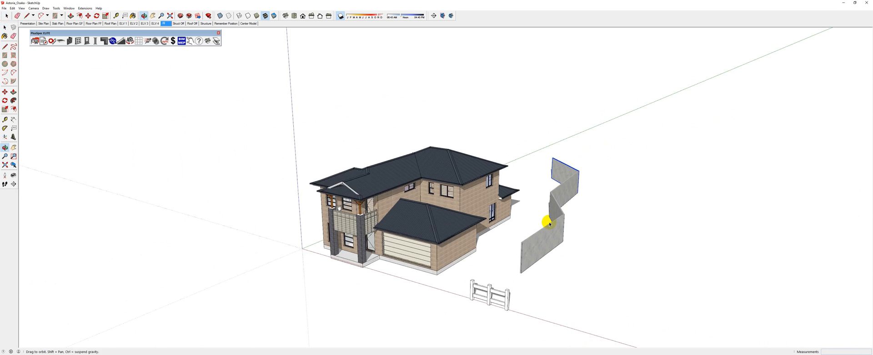
Zoom out, select the concrete wall group, and inspect one of its panels.
drag(548, 222, 562, 215)
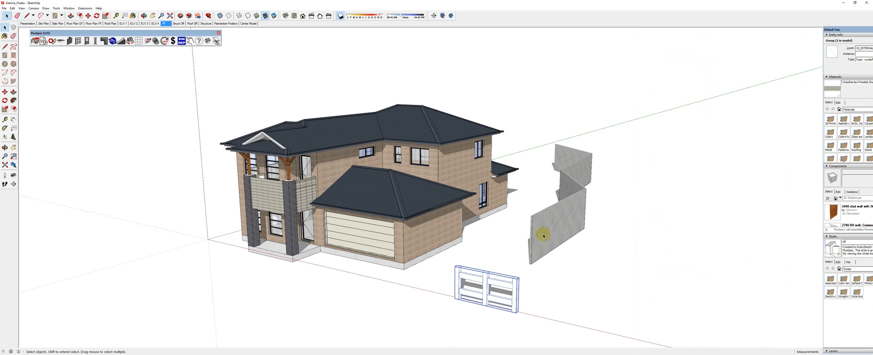
click(551, 228)
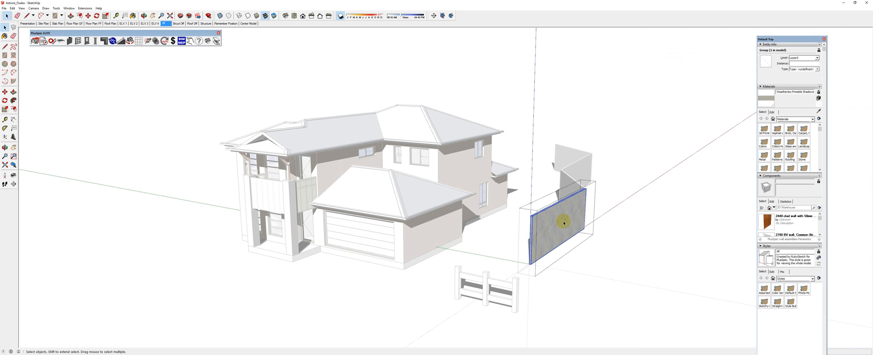
click(560, 223)
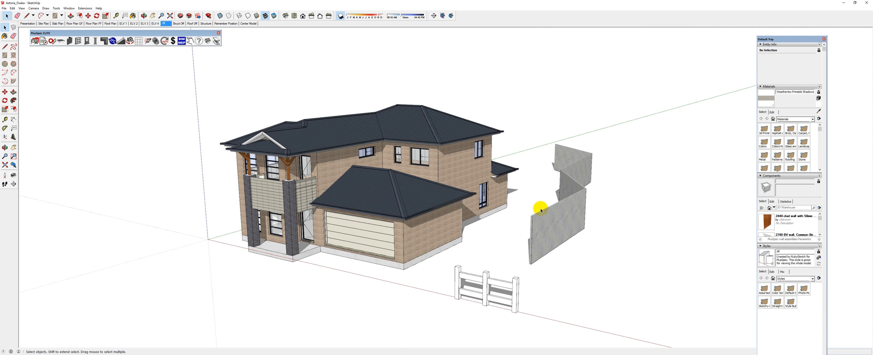
Leave the wall group to show the house, zigzag wall and fence together.
click(47, 40)
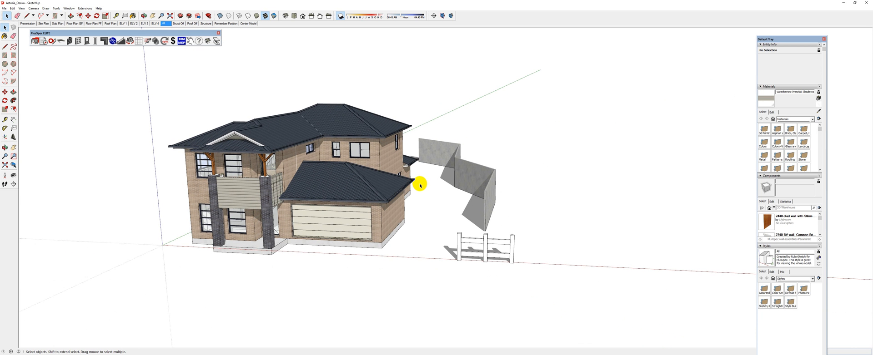
mouse_move(414, 185)
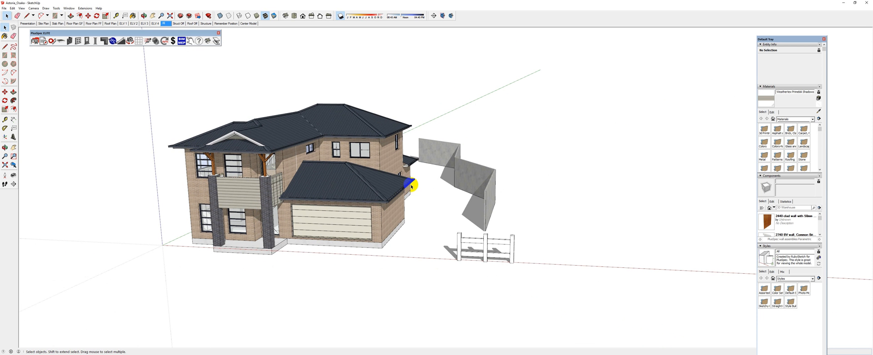
mouse_move(504, 196)
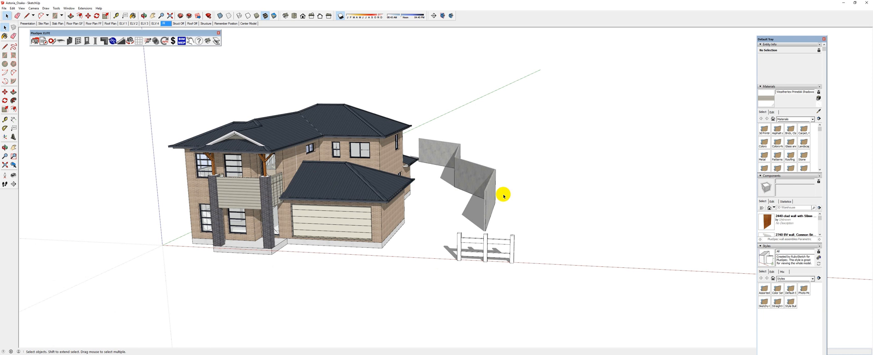
mouse_move(815, 89)
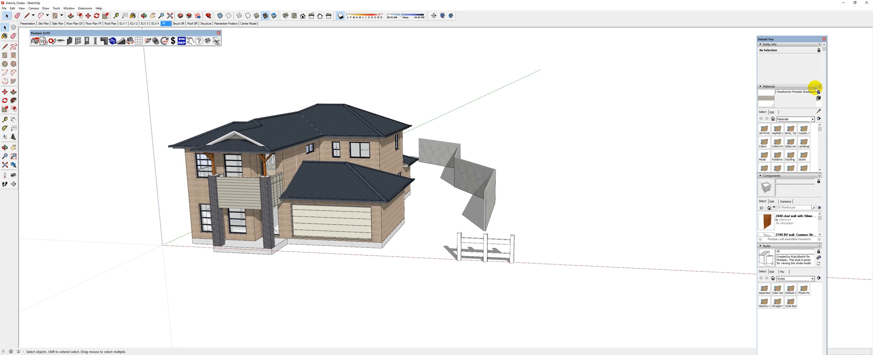
Select the fence and make 32_EXTERNAL_LANDSCAPING the current layer.
click(762, 87)
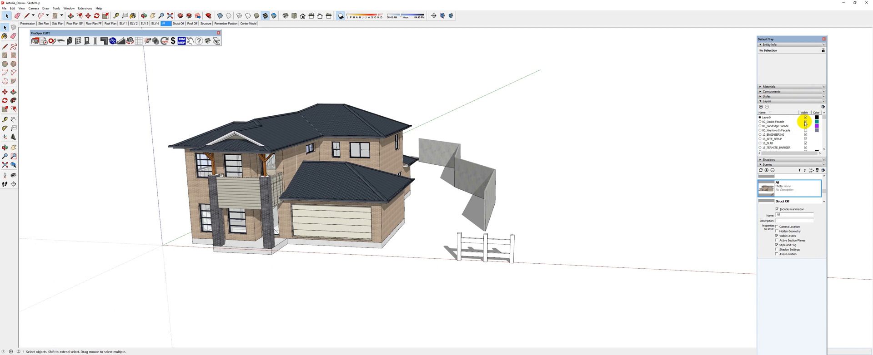
scroll(down, 3)
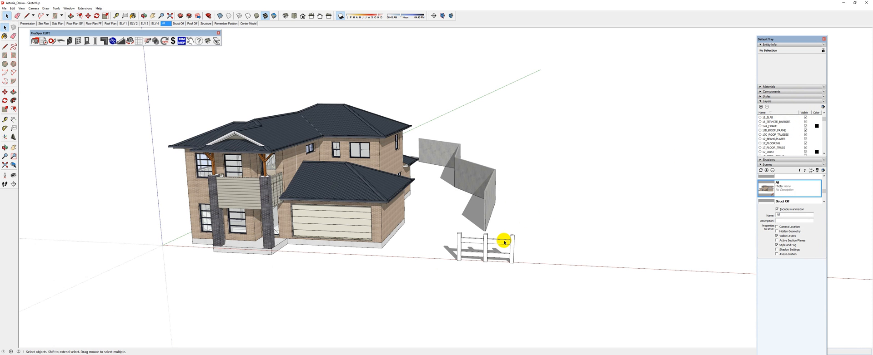
click(503, 242)
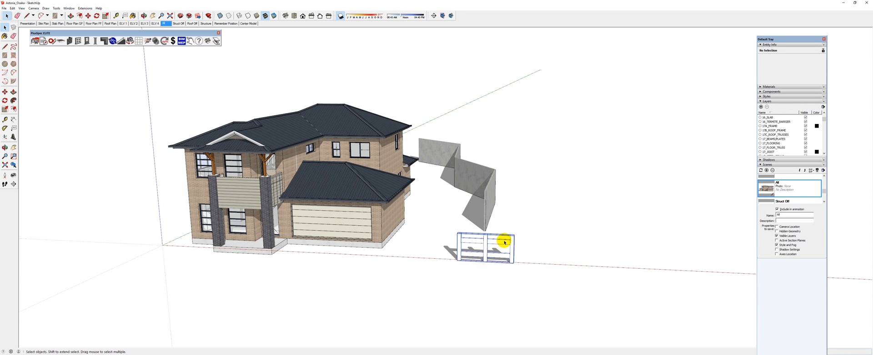
click(502, 242)
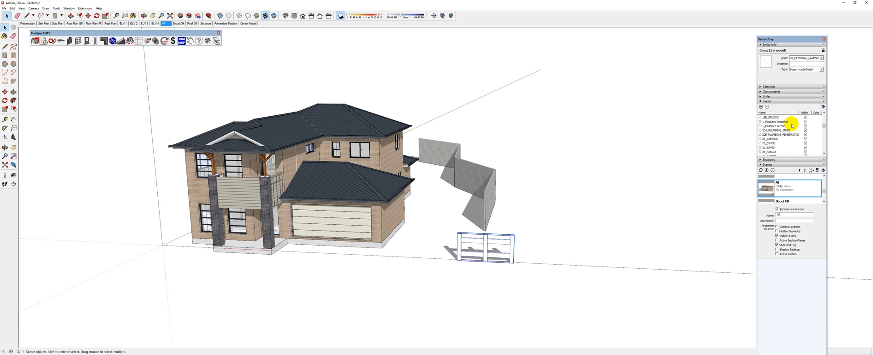
scroll(down, 3)
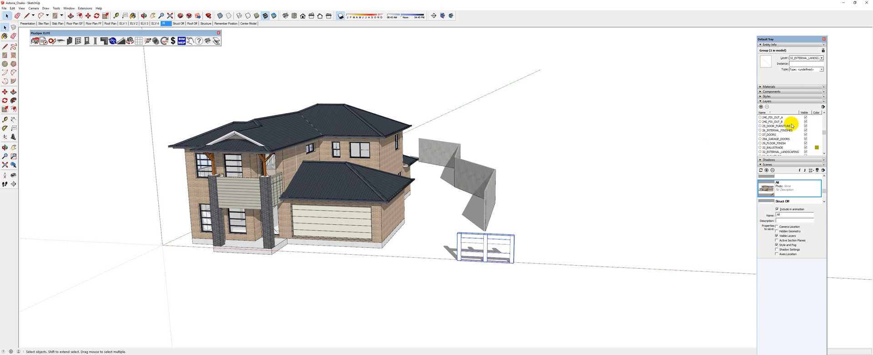
click(786, 152)
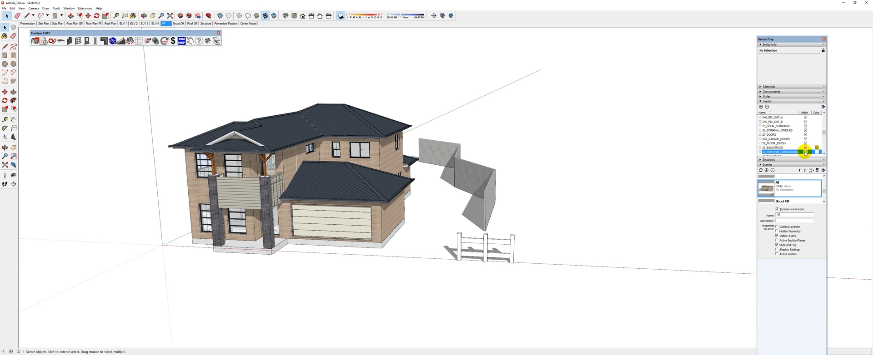
mouse_move(590, 159)
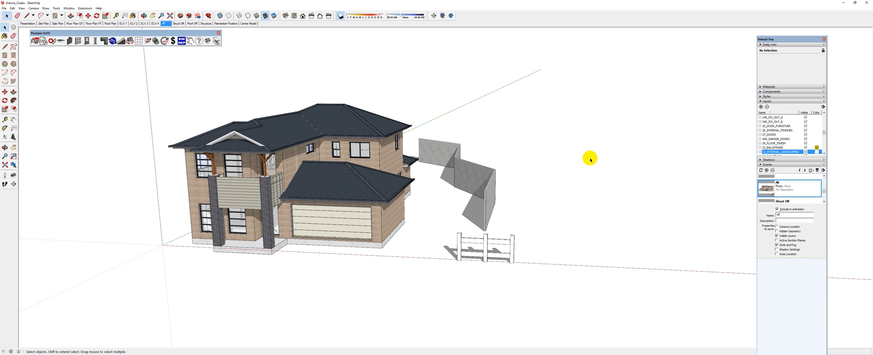
Orbit low toward the house front and fence, then open the landscaping takeoff report.
drag(591, 159, 438, 218)
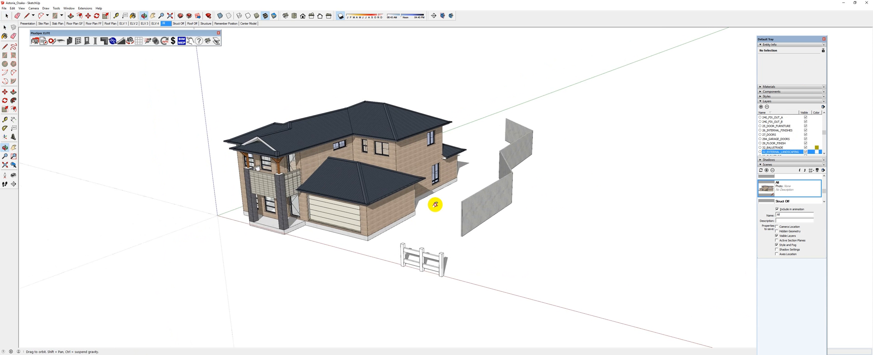
drag(436, 204, 432, 210)
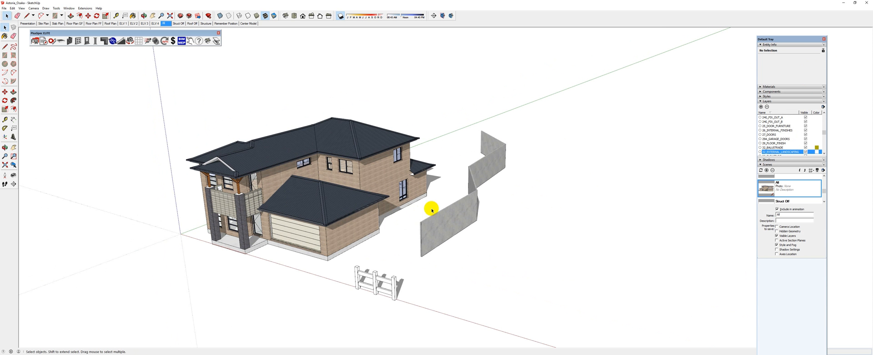
mouse_move(377, 260)
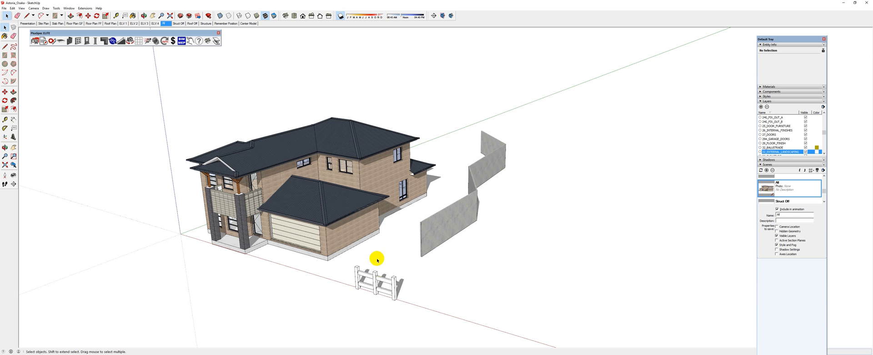
mouse_move(391, 251)
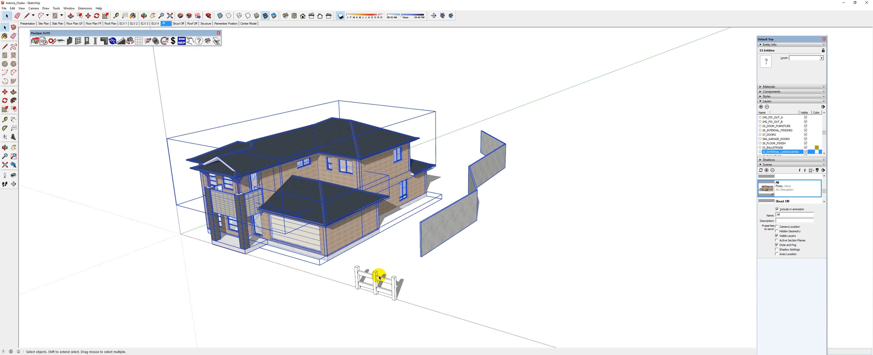
right_click(377, 278)
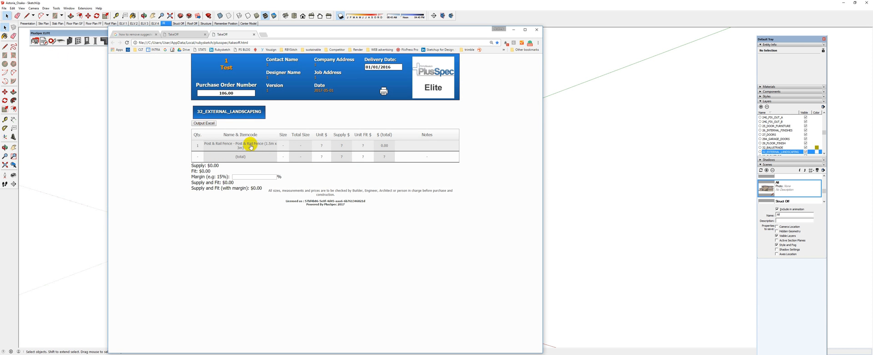
Close the post-and-rail fence takeoff report.
click(536, 30)
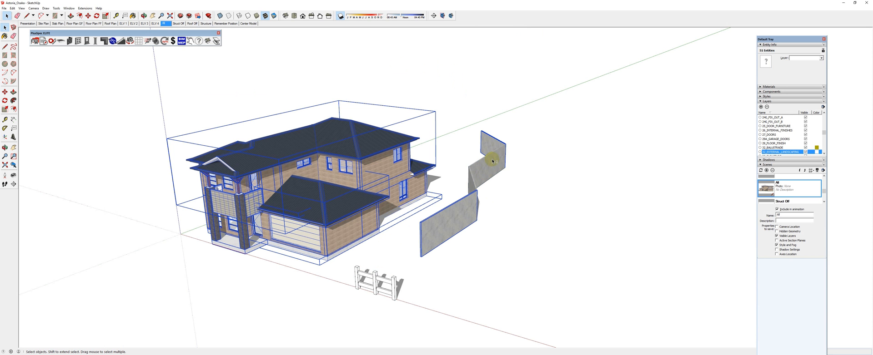
mouse_move(464, 182)
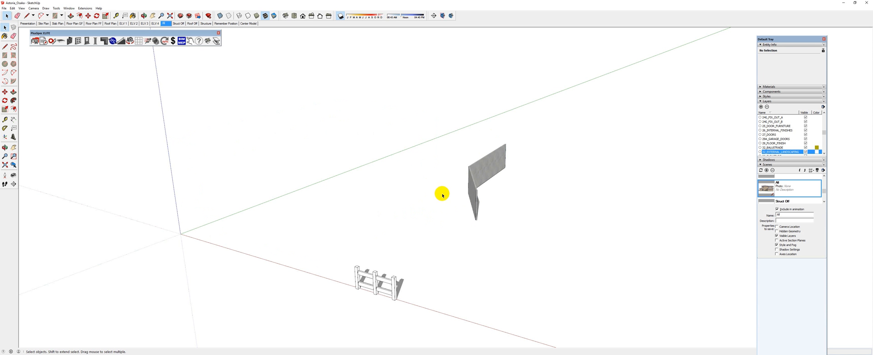
Orbit around the remaining wall and fence, then generate and close the concrete wall takeoff.
drag(441, 194, 329, 230)
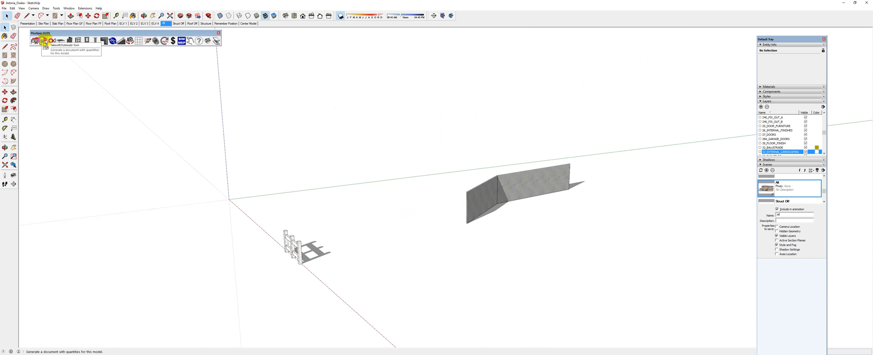
click(35, 40)
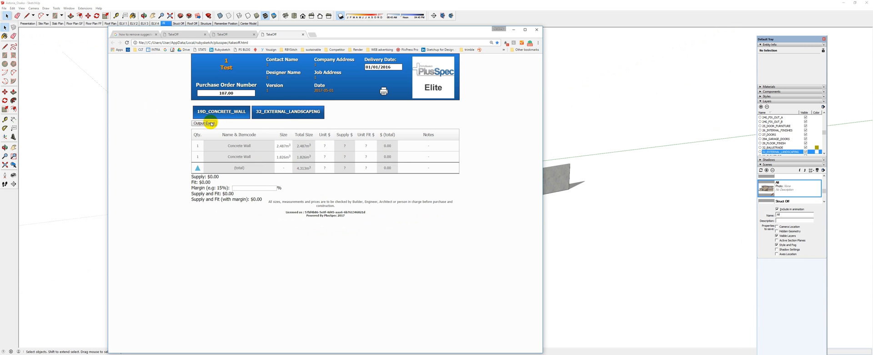
mouse_move(519, 33)
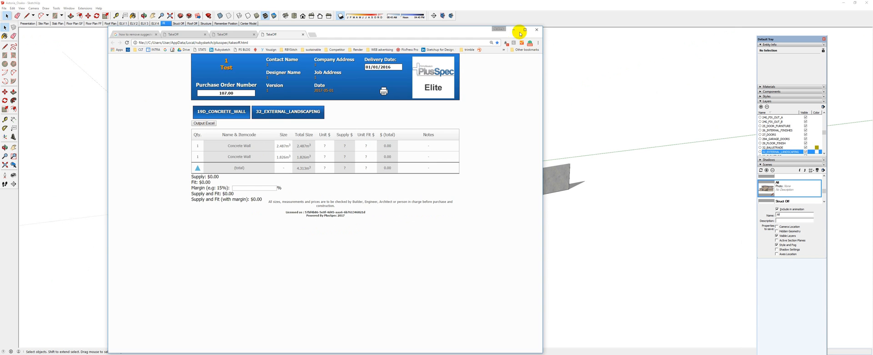
click(536, 29)
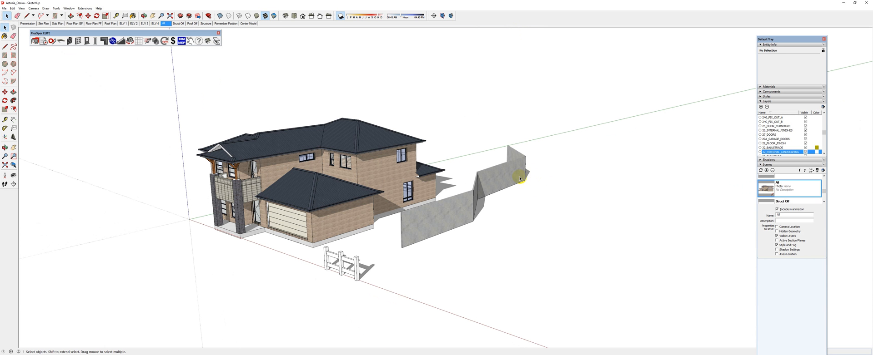
mouse_move(329, 104)
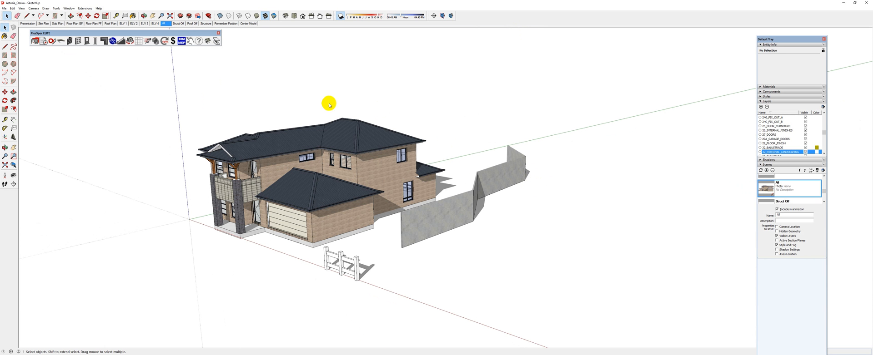
Show the Structure scene and run the PlusSpec takeoff for slab, floor truss, flooring and frame.
click(205, 23)
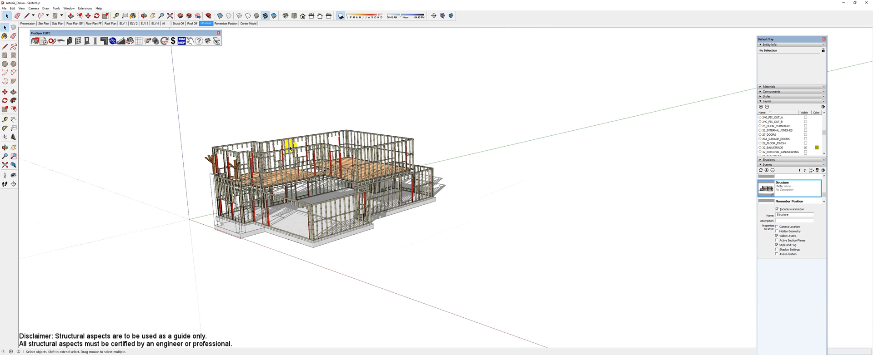
click(33, 42)
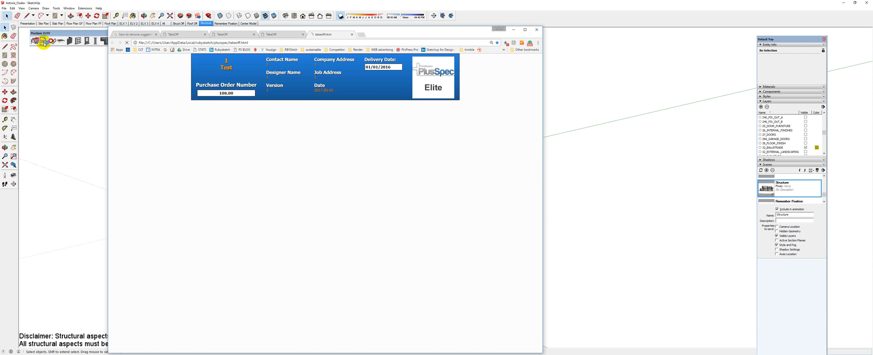
click(290, 112)
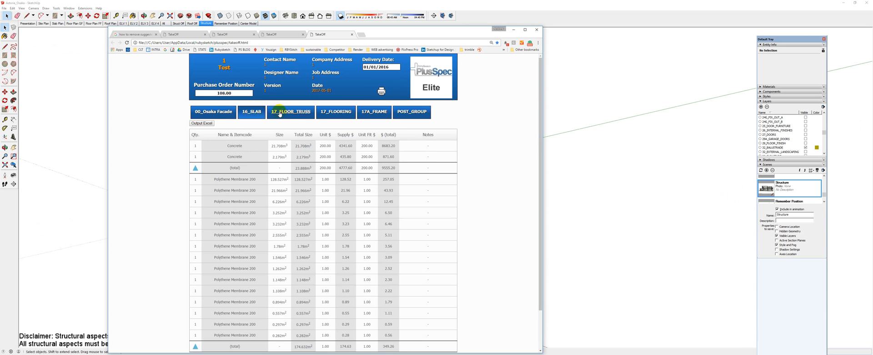
click(374, 112)
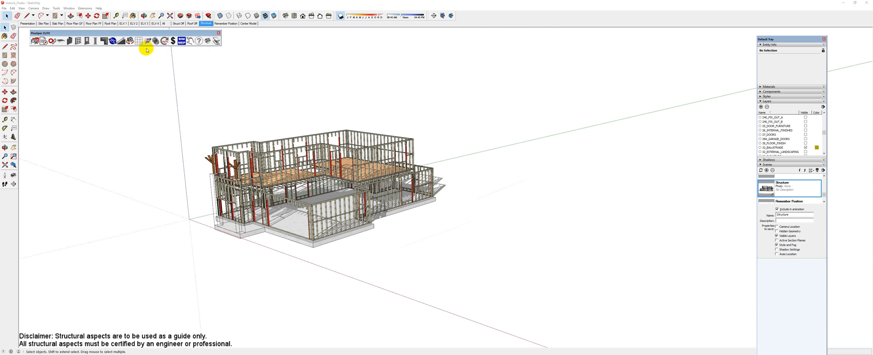
mouse_move(129, 41)
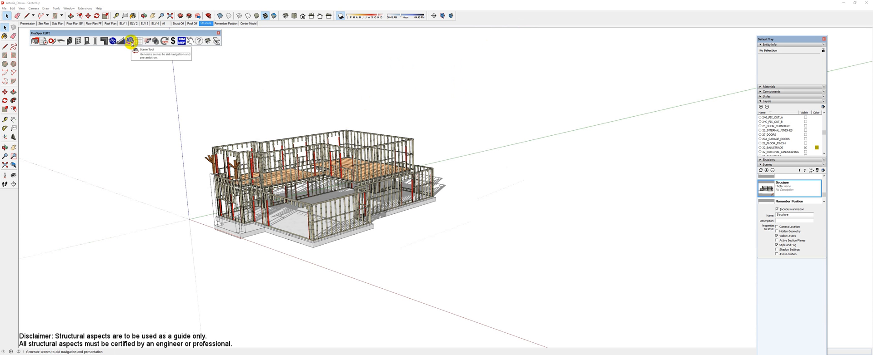
Switch to the All scene showing the brick house, zigzag wall and fence.
click(164, 23)
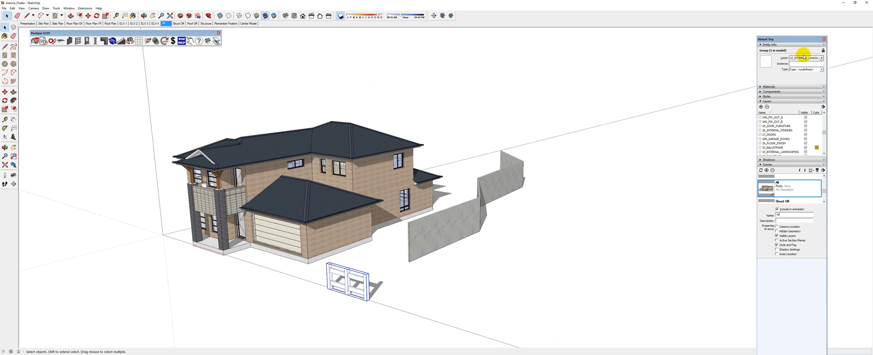
click(821, 58)
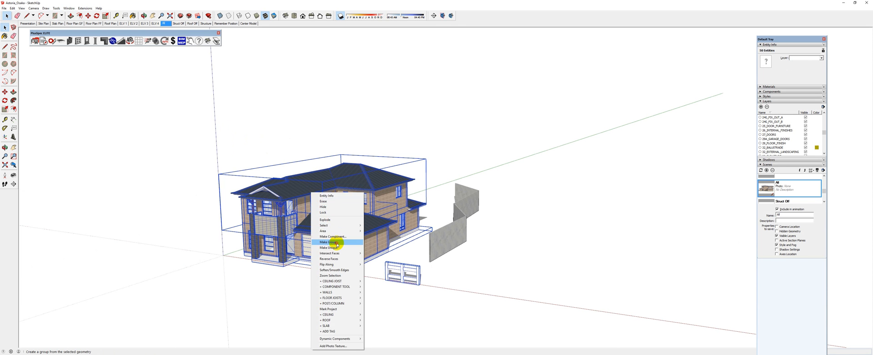
Make the selected house geometry into a group.
click(329, 240)
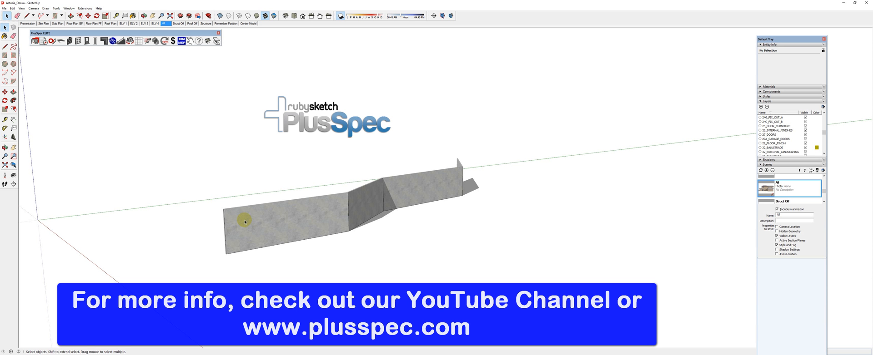
mouse_move(327, 255)
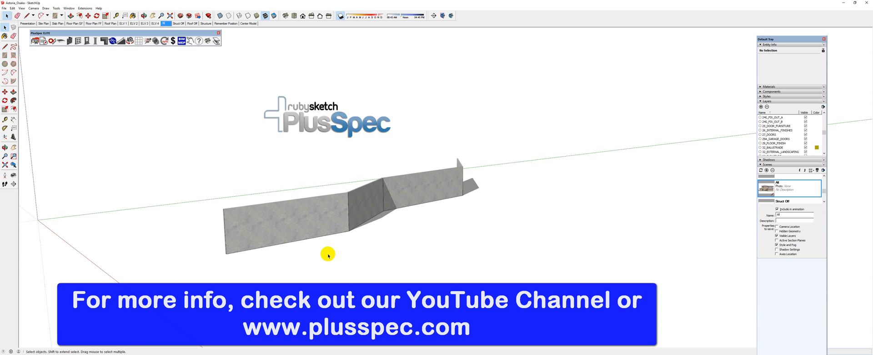
mouse_move(469, 311)
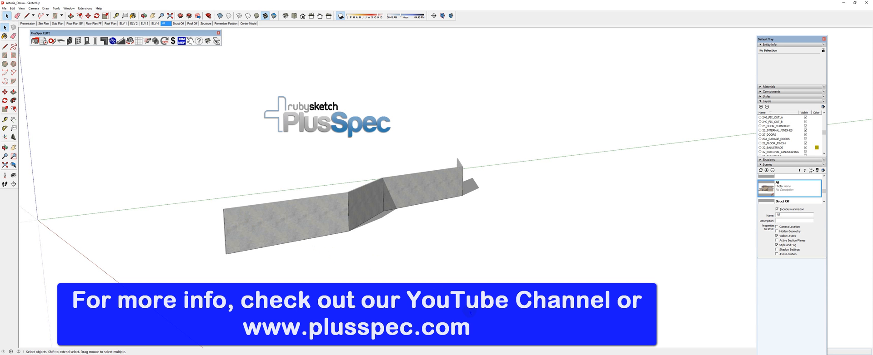